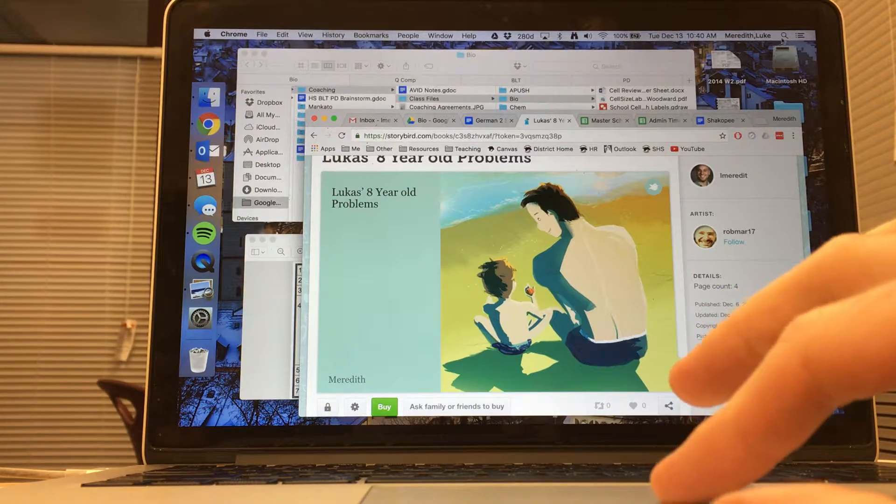
Step: Launch QuickTime Player via Spotlight so it becomes the active application
click(783, 36)
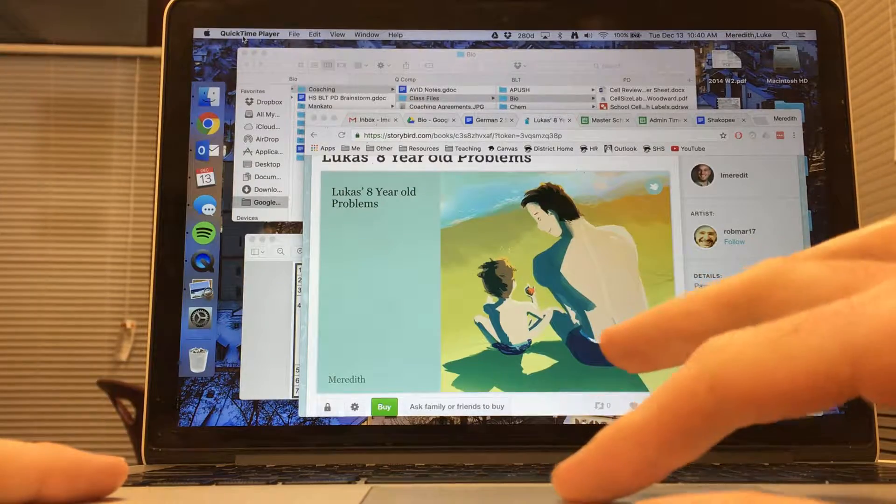
Step: Start a New Screen Recording from QuickTime Player's File menu
click(295, 34)
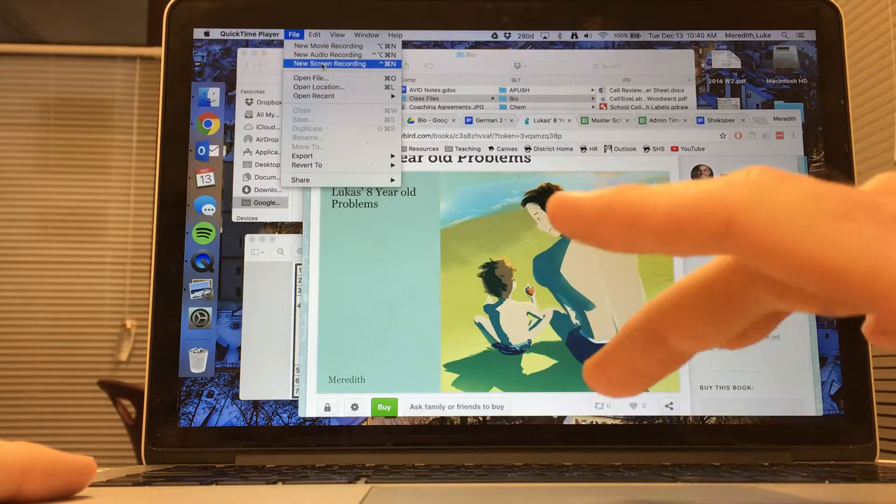
click(328, 63)
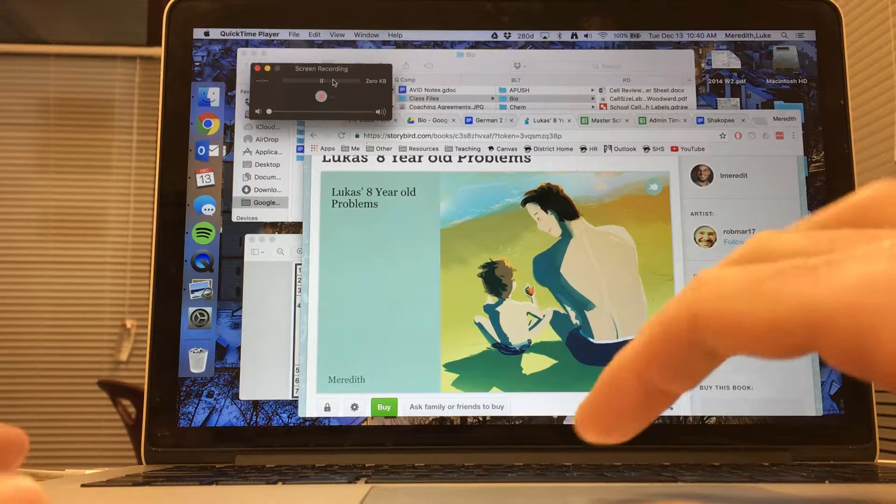
Step: Begin recording the full screen and return to the Storybird book in Chrome
click(333, 96)
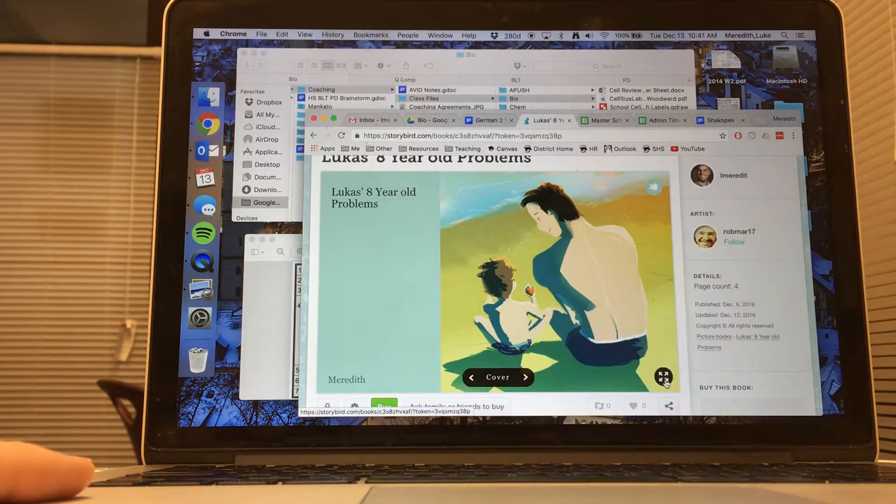
Step: Expand the picture book to full screen and page through to its final page, 4 of 4
click(665, 375)
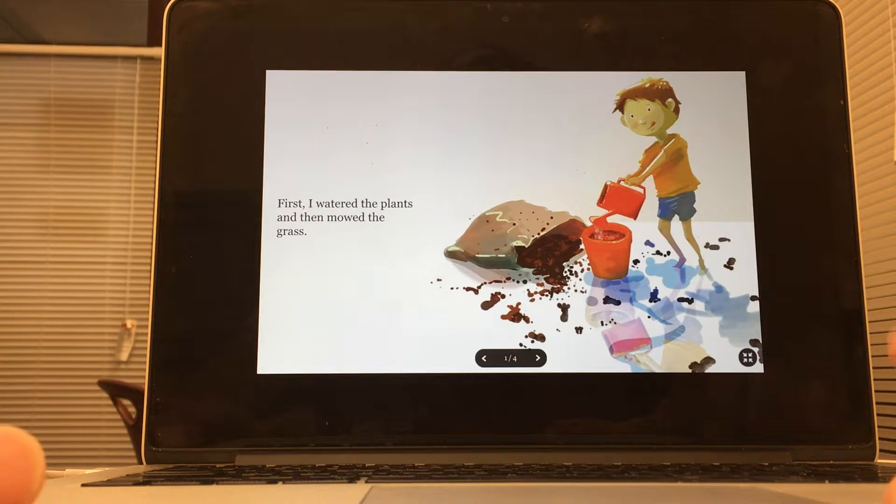
click(538, 357)
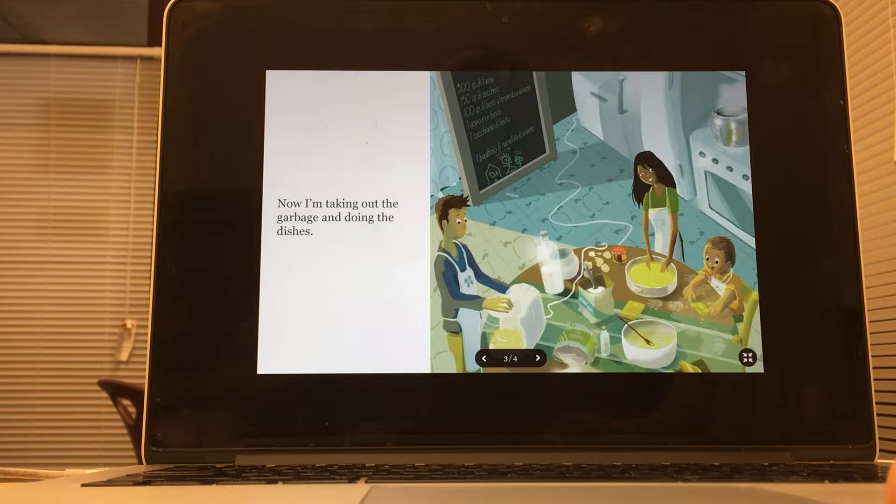
click(537, 359)
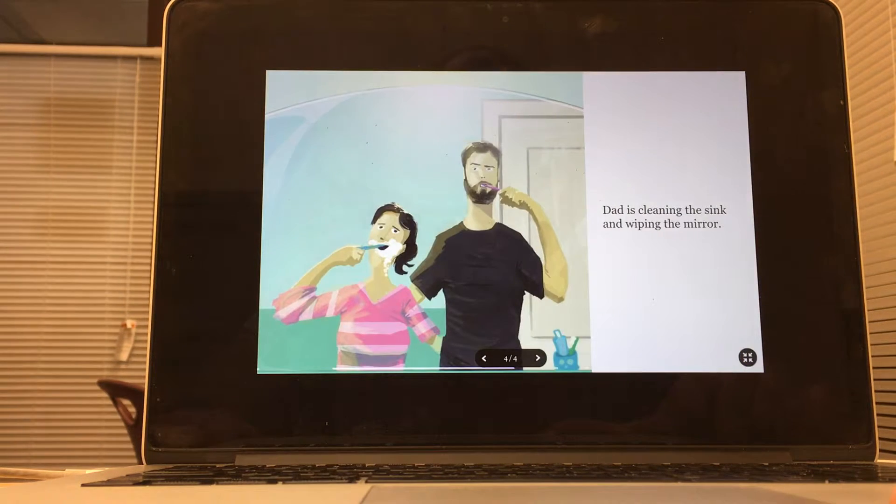